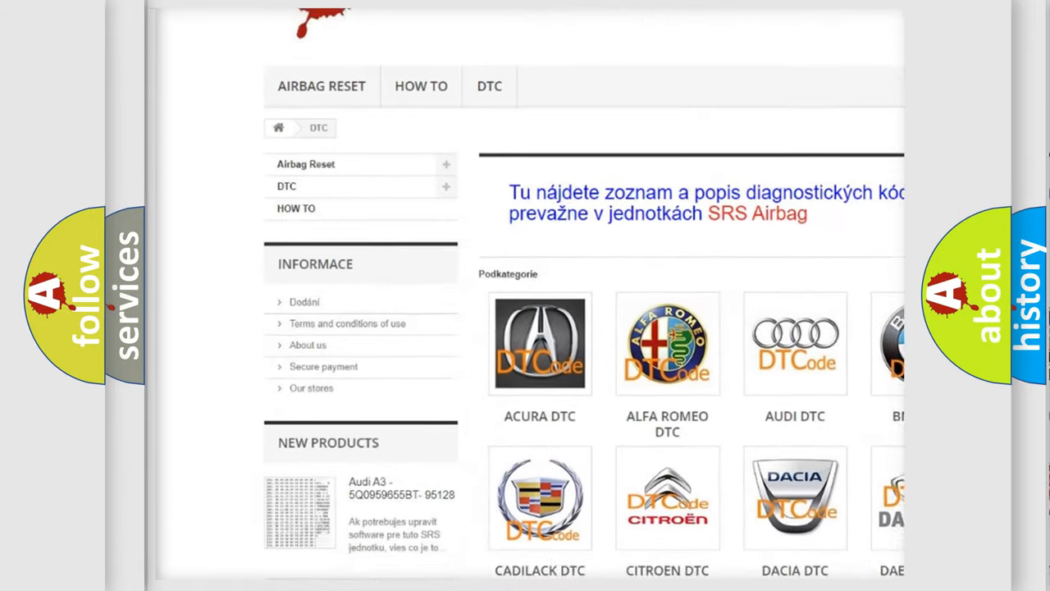
pyautogui.scroll(-3)
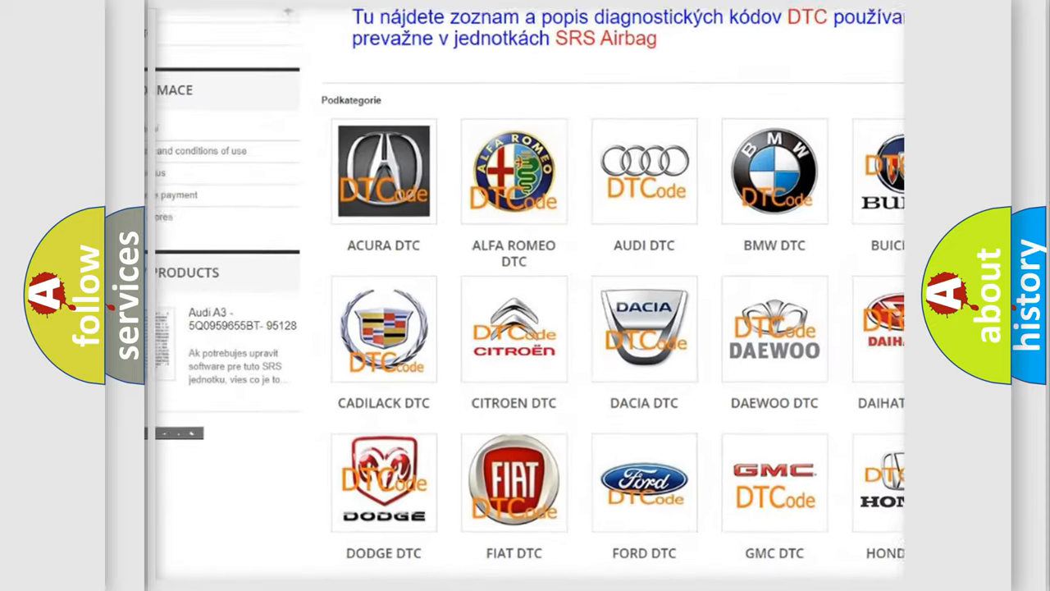